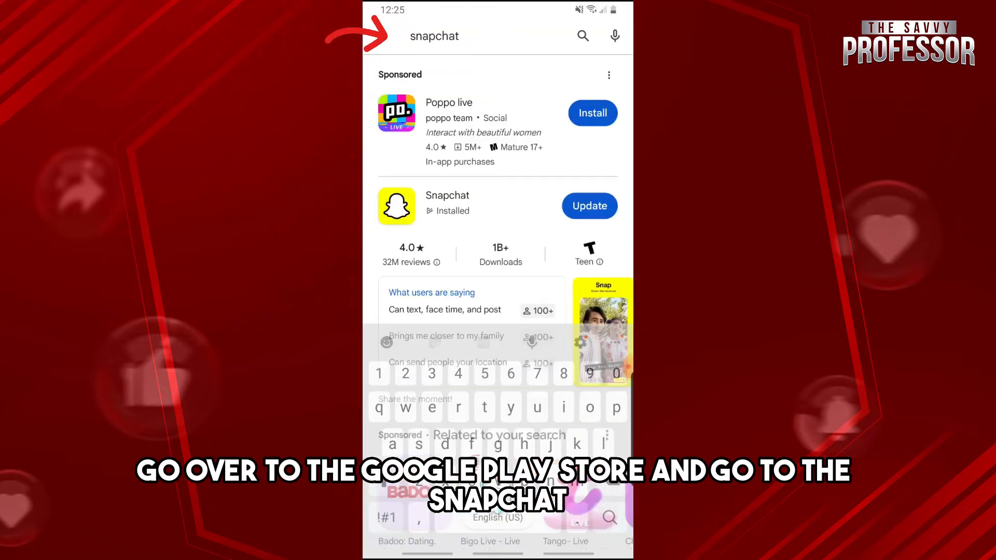
# View Snapchat's Play Store listing showing an update, then return to the home screen
pyautogui.click(446, 203)
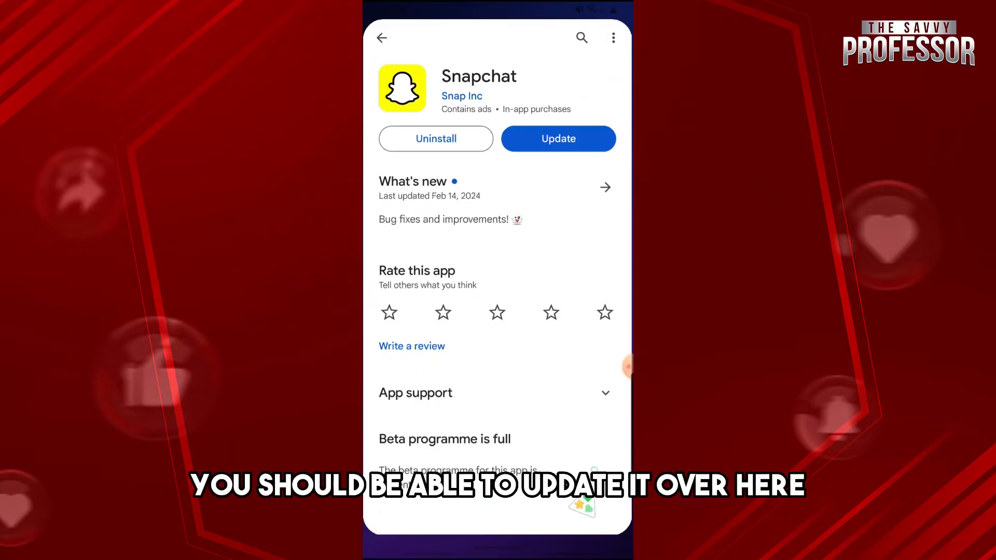
pyautogui.click(382, 37)
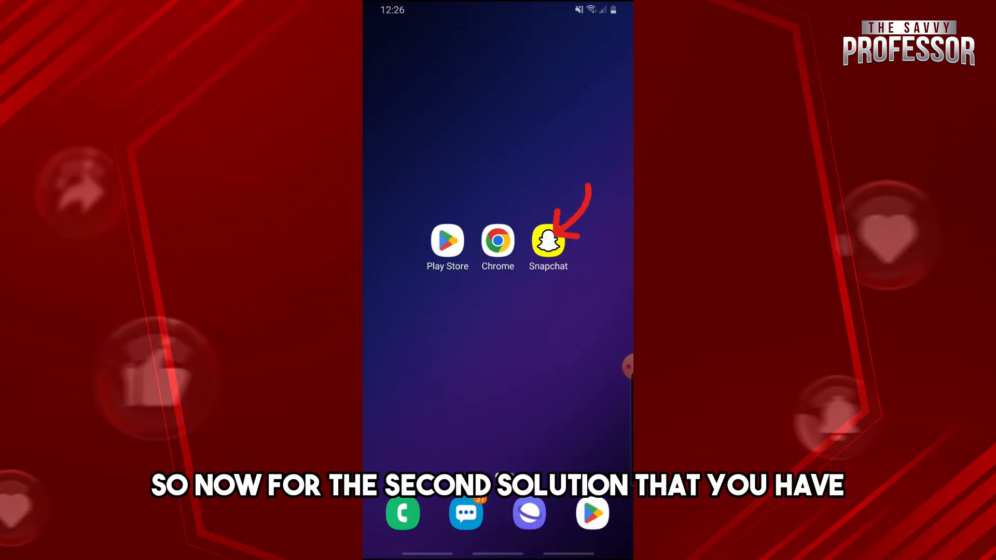
# Launch Snapchat from the home screen and go to the Chat list
pyautogui.click(547, 241)
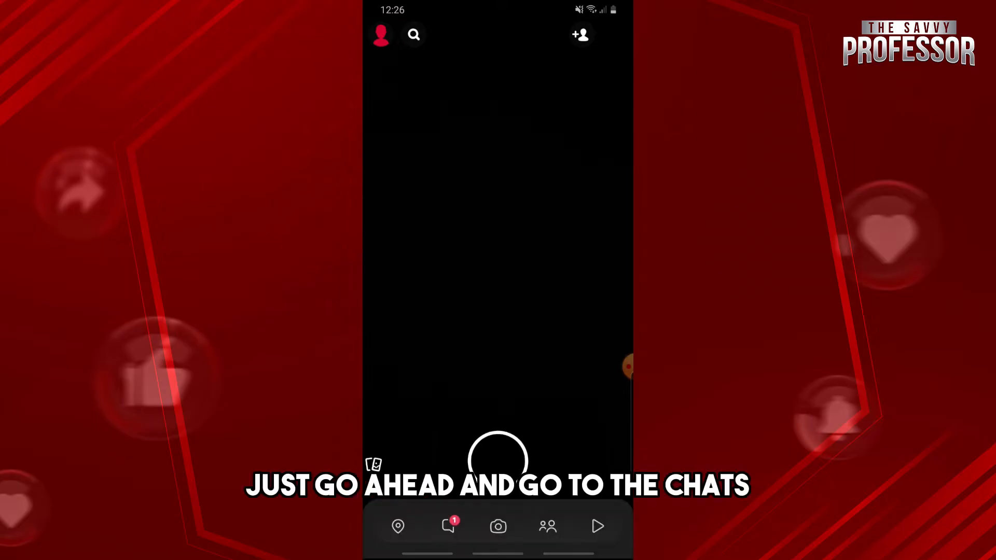
pyautogui.click(448, 526)
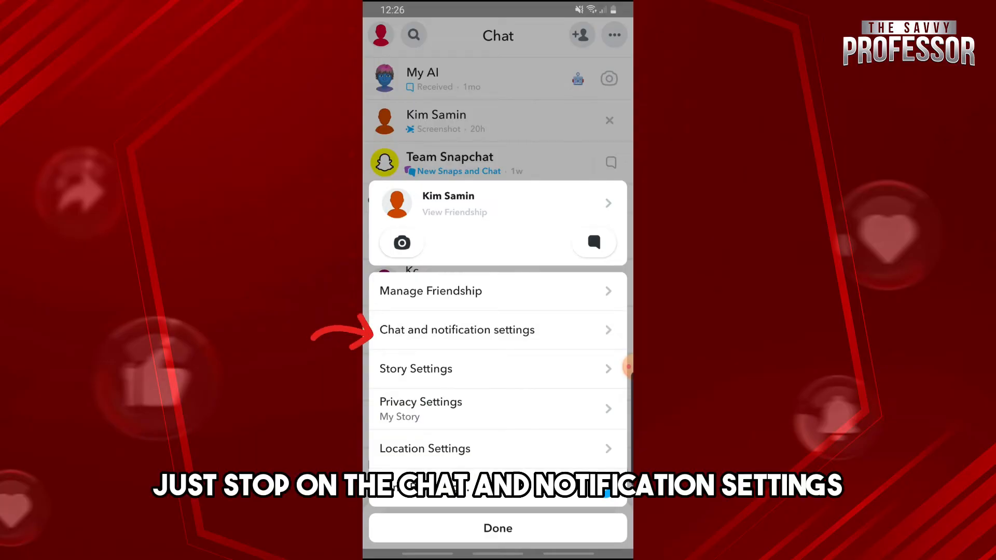
# In the friend's chat settings, enable Keep Snaps in Chat and set Delete Chats to 24 hours after viewing
pyautogui.click(456, 329)
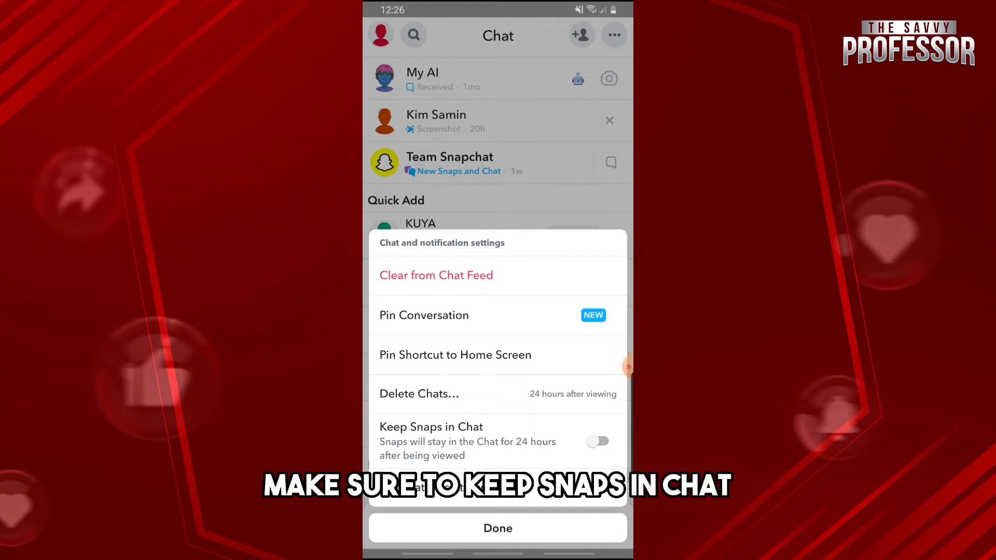
pyautogui.click(597, 441)
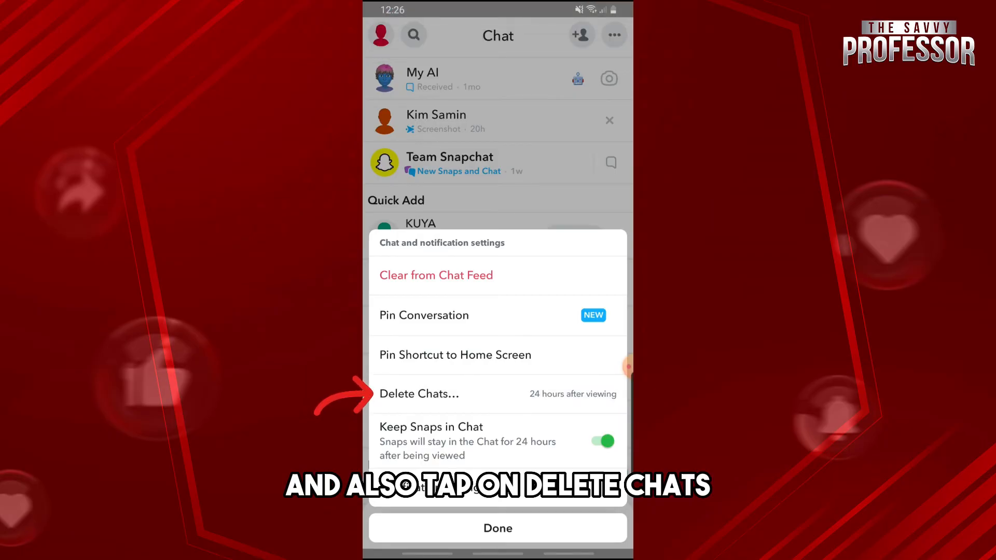
pyautogui.click(418, 393)
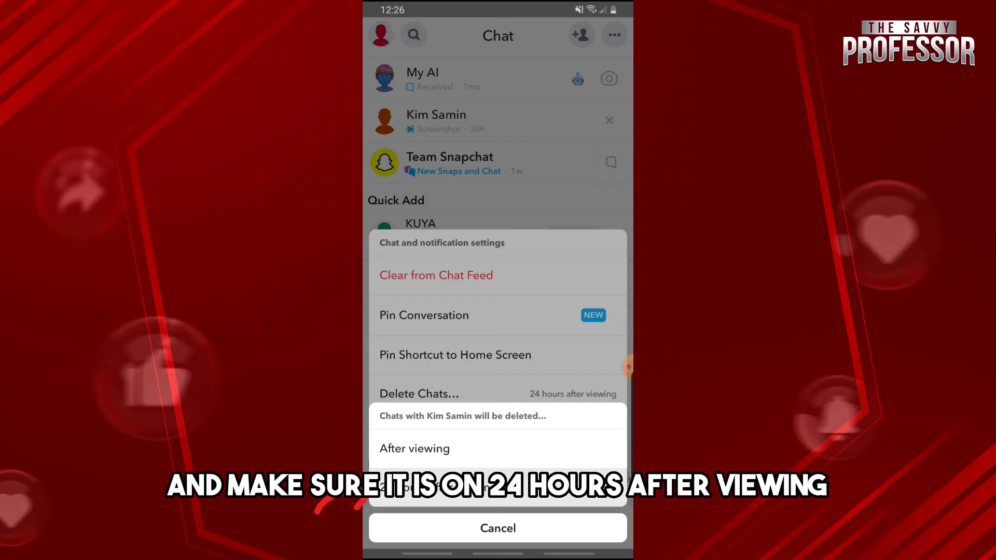
pyautogui.click(496, 528)
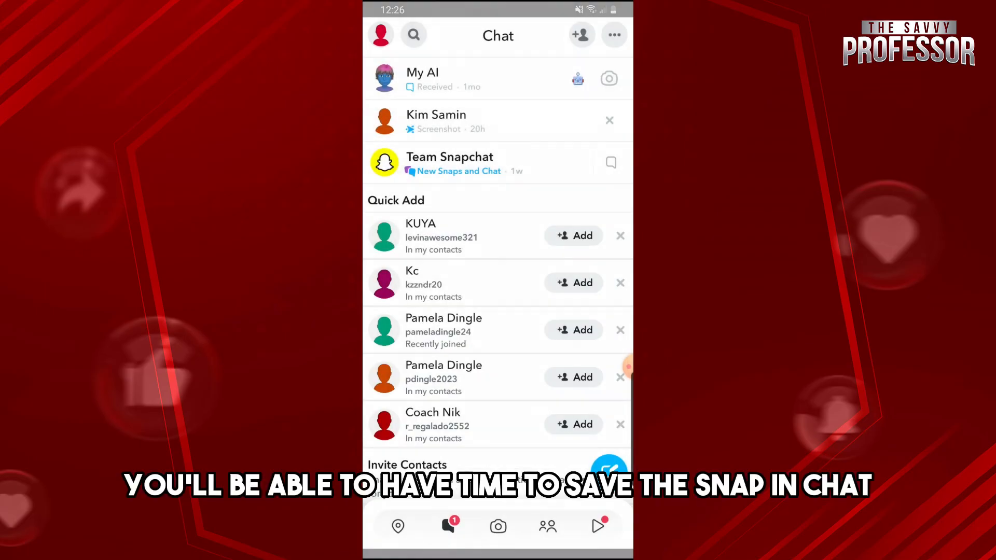